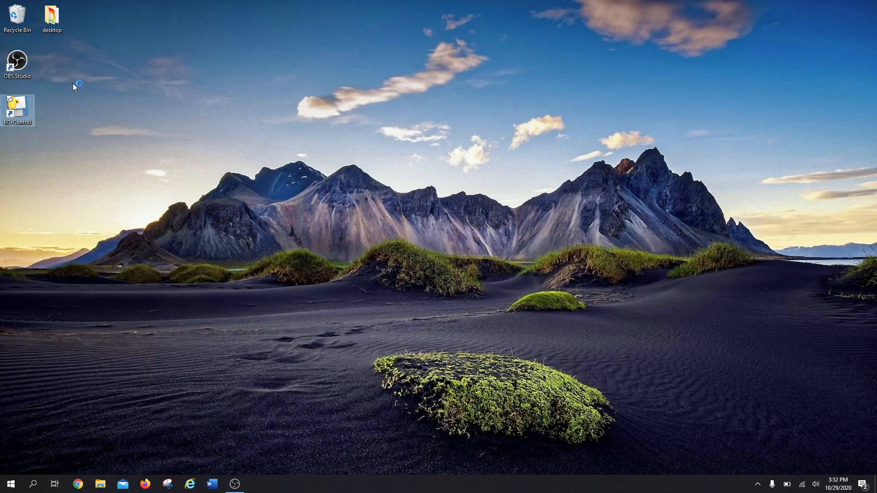
mouse_move(92, 121)
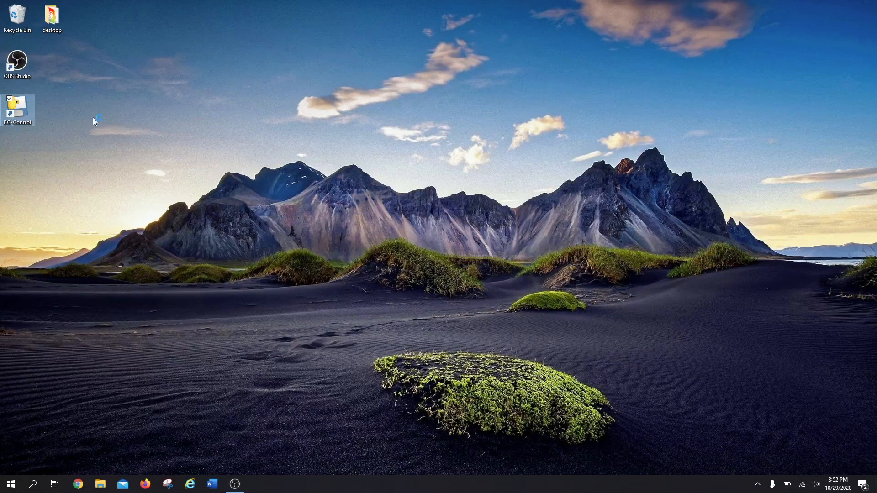
Launch BG-Control from the desktop shortcut and move its window to the left.
double_click(17, 104)
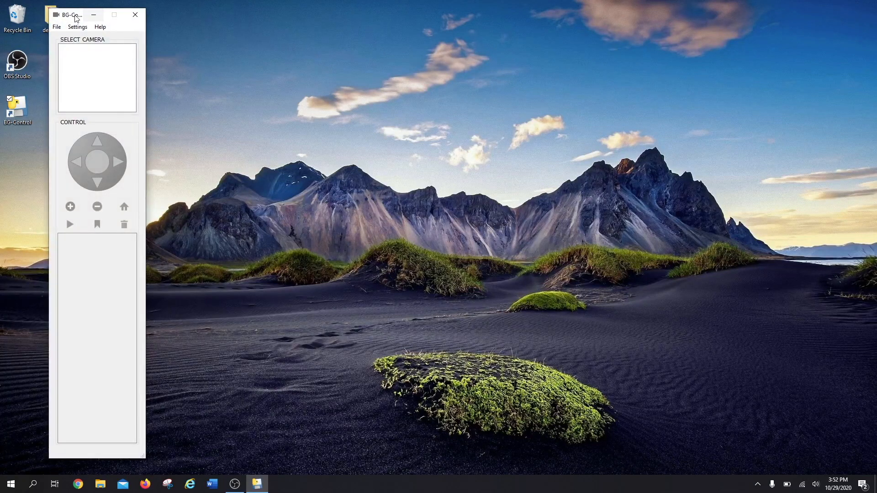
drag(71, 14, 247, 43)
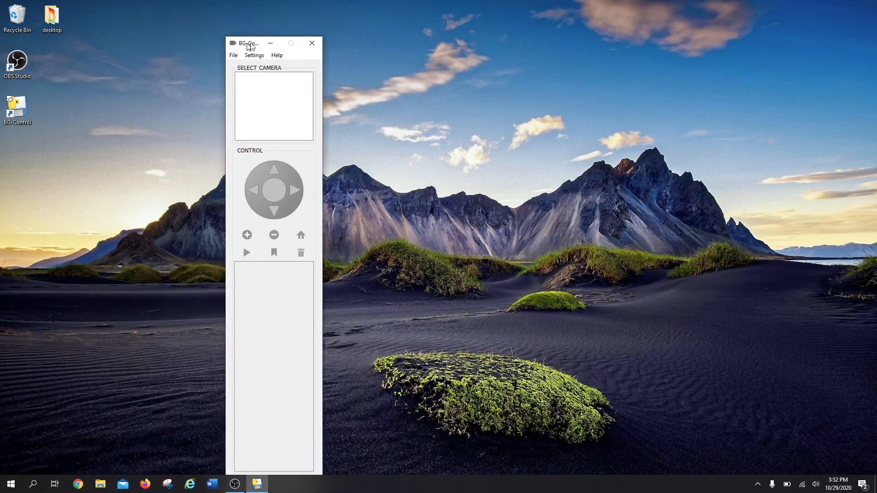
drag(246, 42, 222, 32)
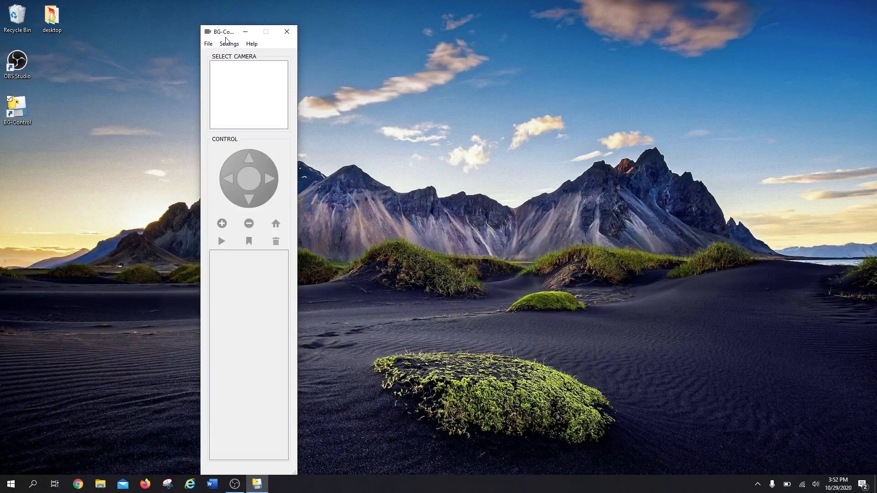
drag(223, 32, 39, 14)
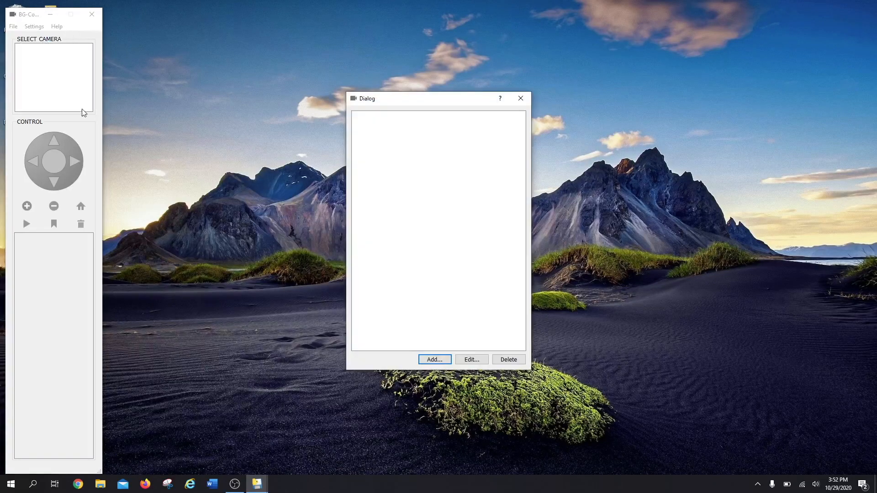
Add 'Camera 1' at 192.168.10.180, VISCA 1259, RTSP 554, user admin.
click(435, 359)
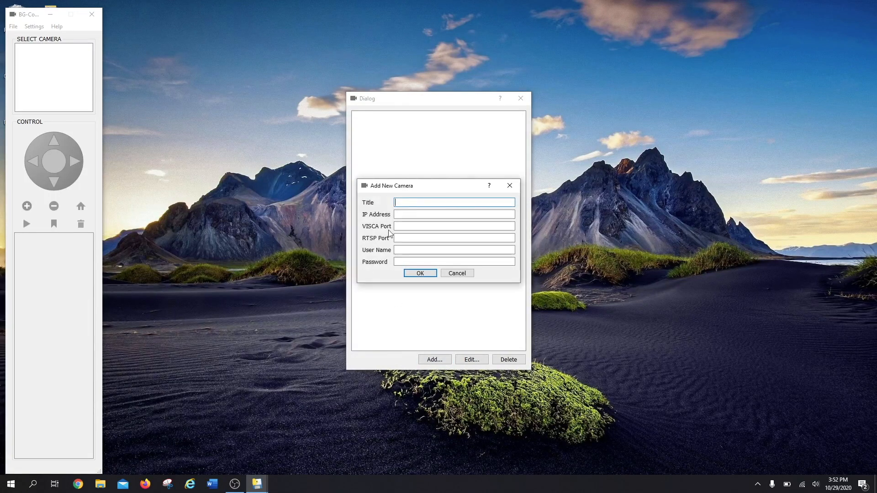
text(Camera)
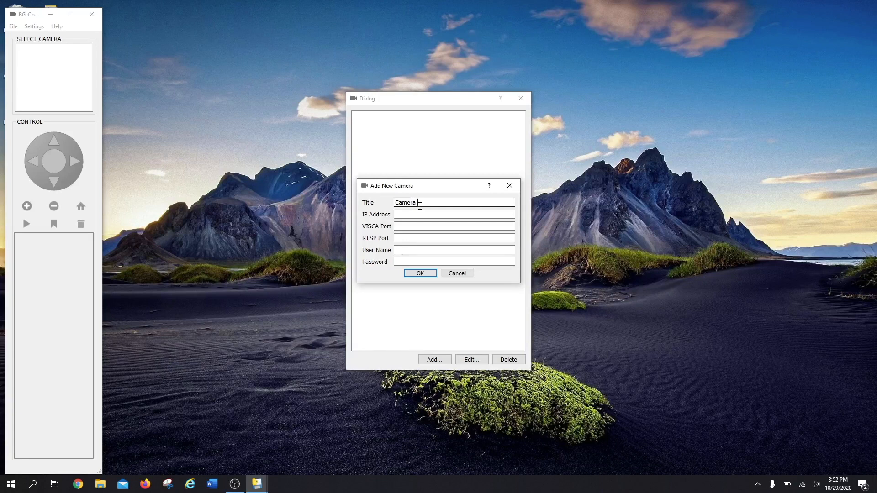
text(192.168.10.180)
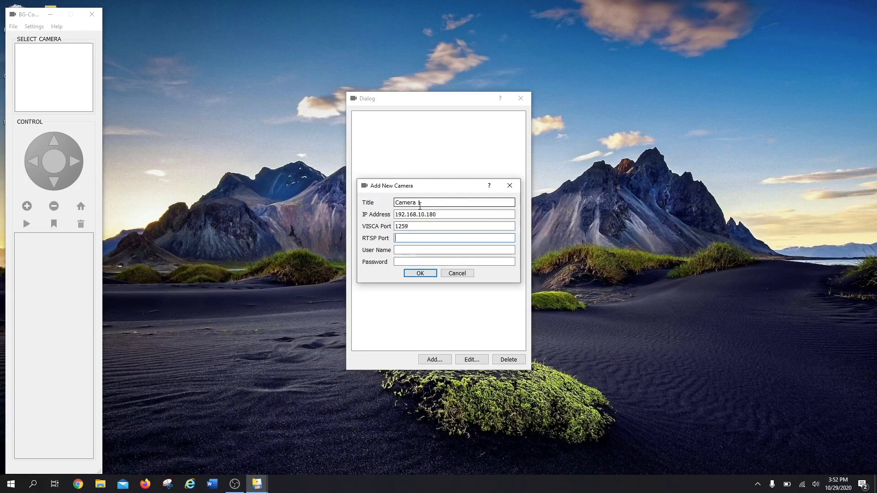
text(554)
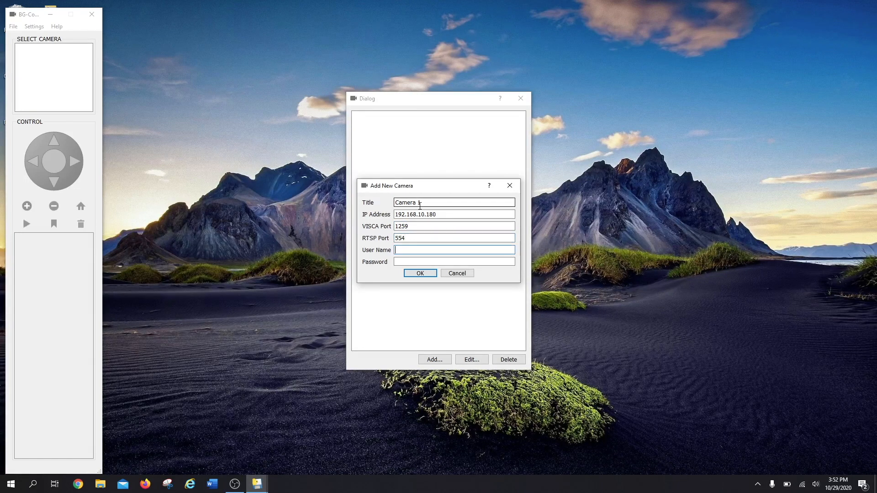
text(admin)
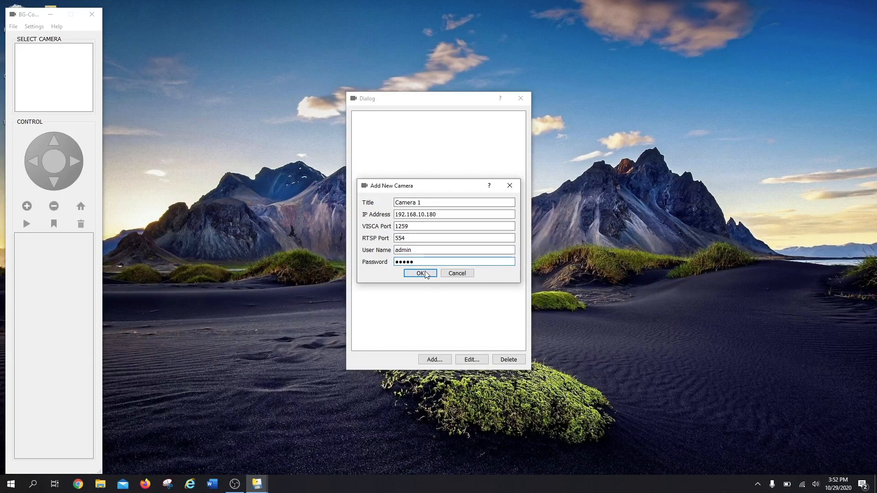
click(420, 274)
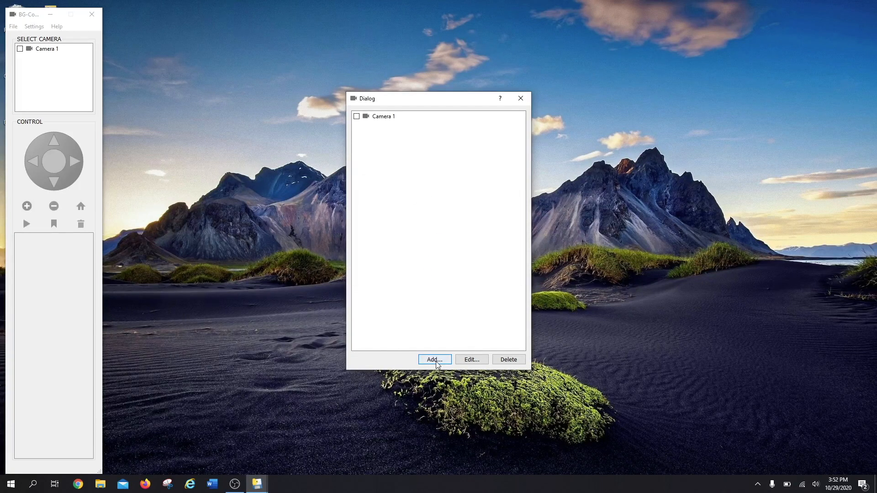
Enter Camera 2 at 192.168.10.181 with VISCA 1259, RTSP 554 and user name.
click(434, 359)
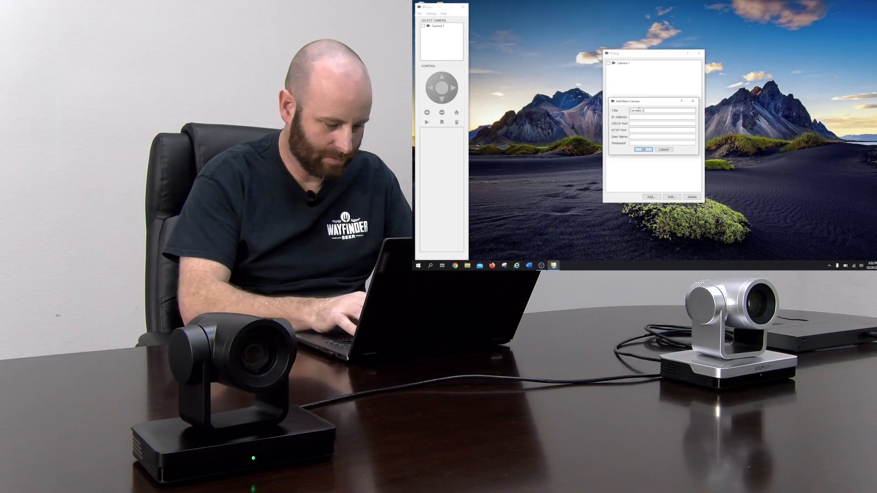
text(192.168.10.18)
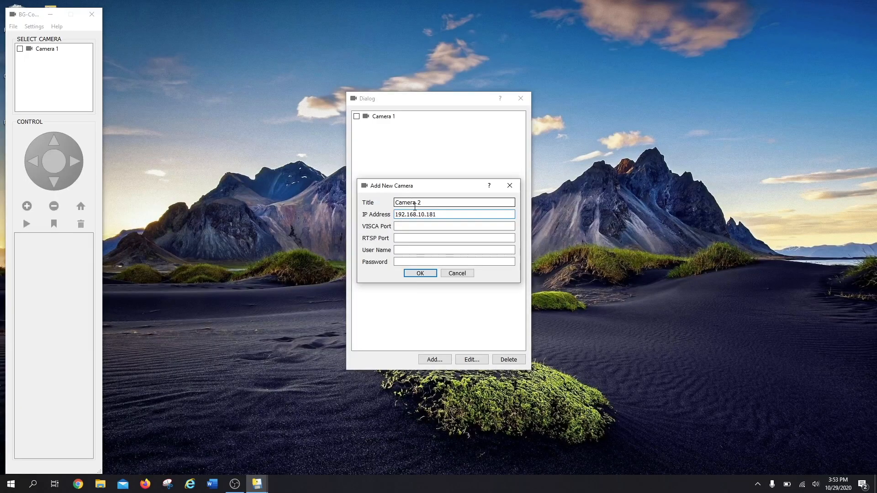
text(1259)
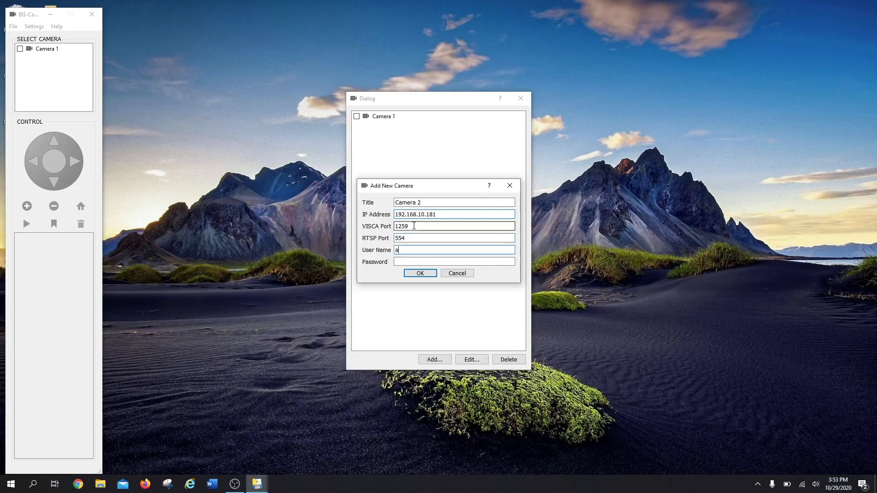
text(dm)
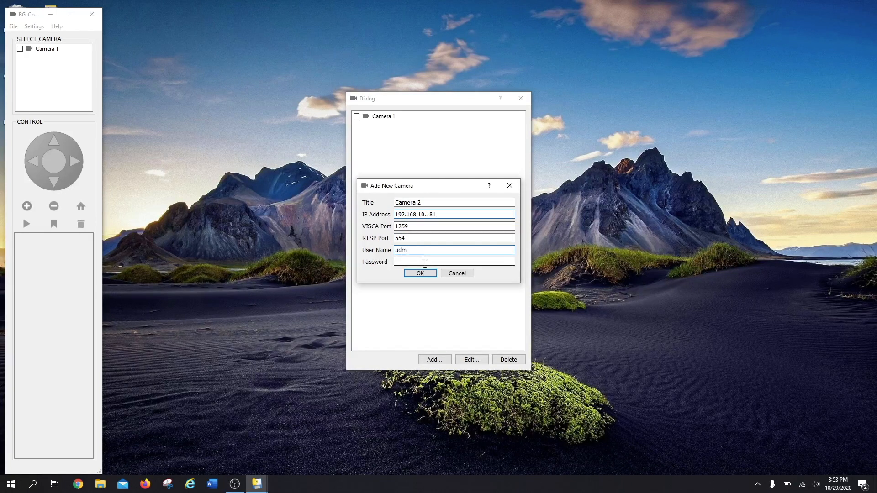
click(420, 273)
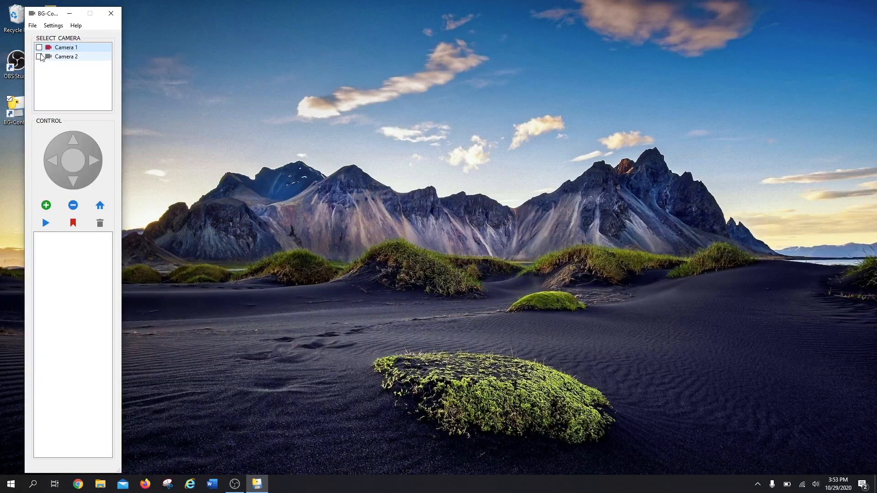
Check Camera 2 in the Select Camera list to open its live video.
click(39, 47)
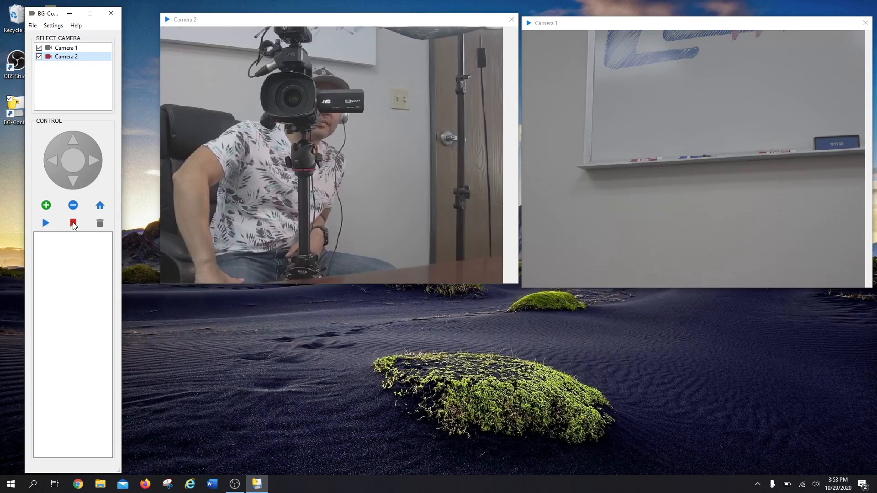
Save Camera 2's current view as preset 'Florante' and start another preset.
click(73, 223)
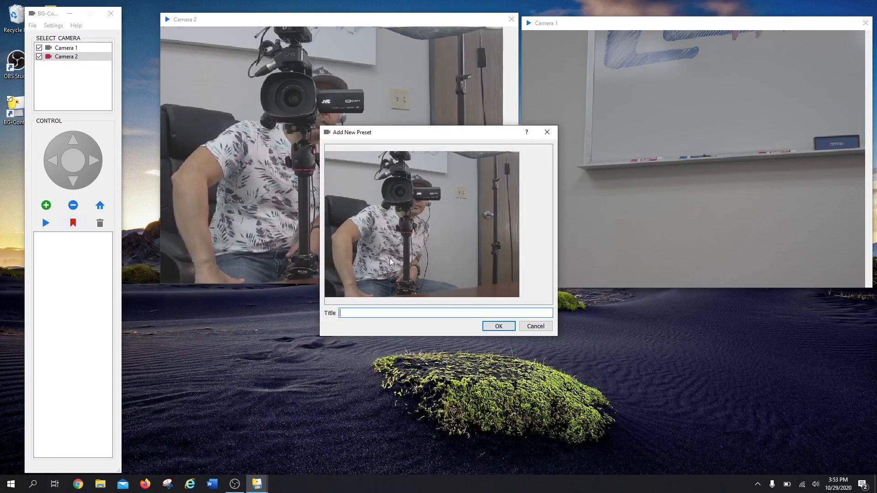
text(Flo)
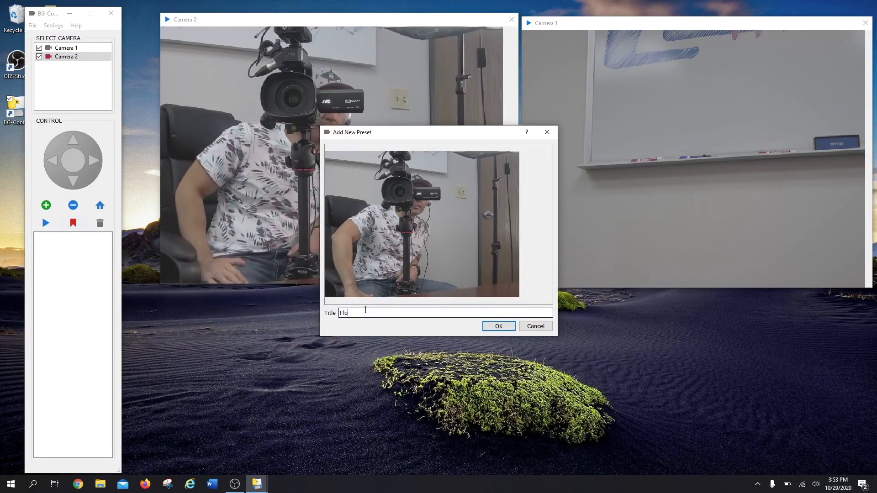
click(498, 324)
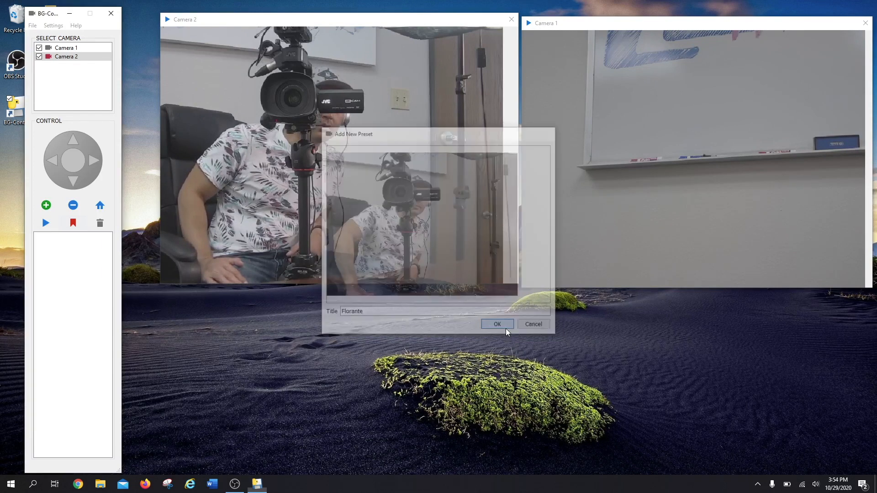
click(497, 324)
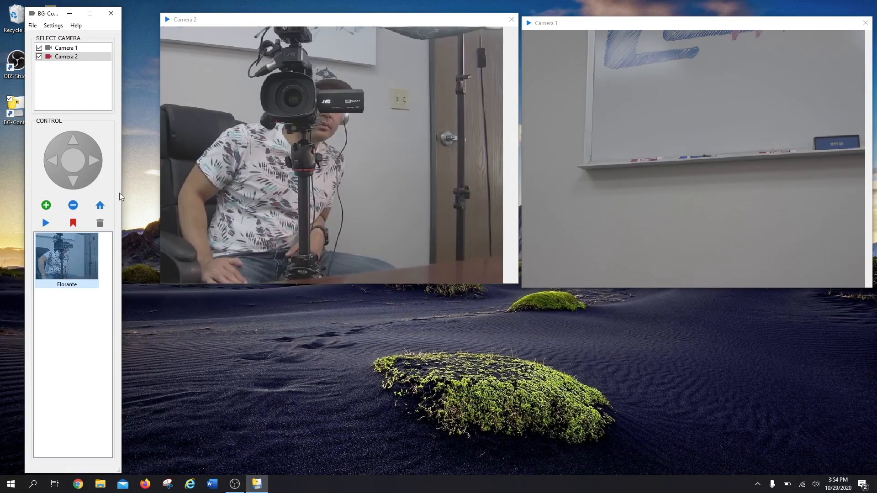
click(53, 160)
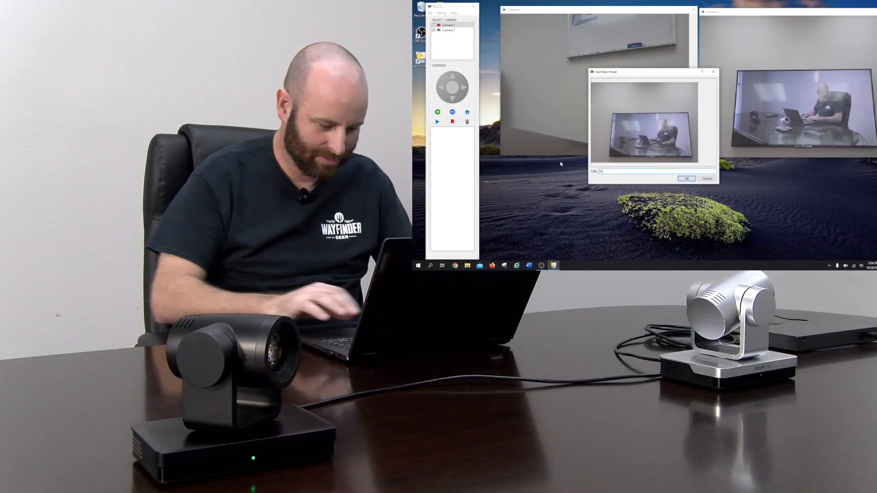
Save Camera 1's preset 'Steve', then select Camera 2's Florante preset.
click(687, 178)
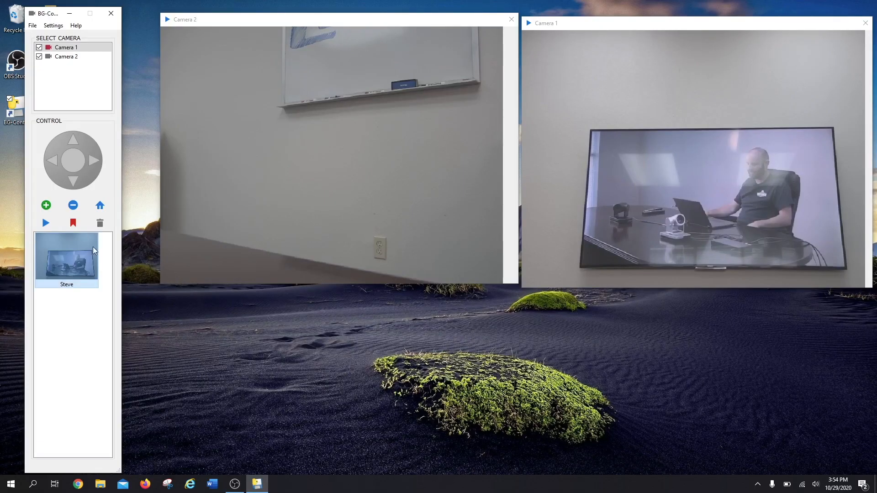
click(67, 56)
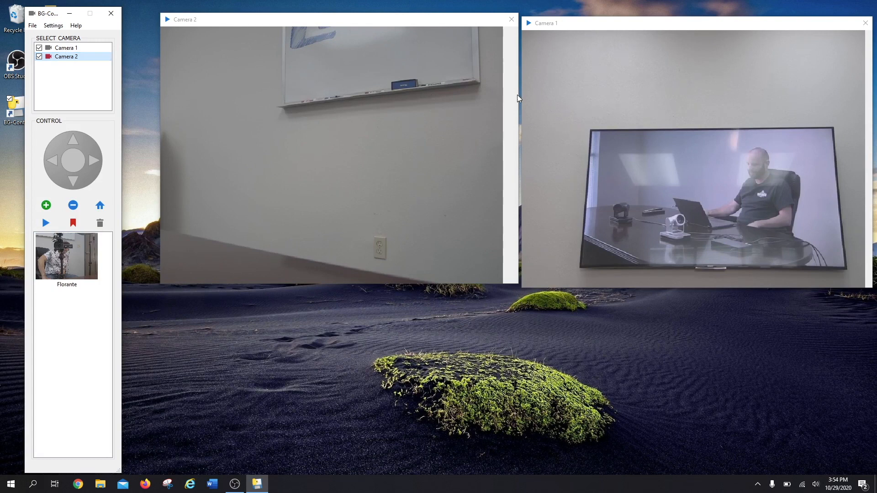
click(67, 256)
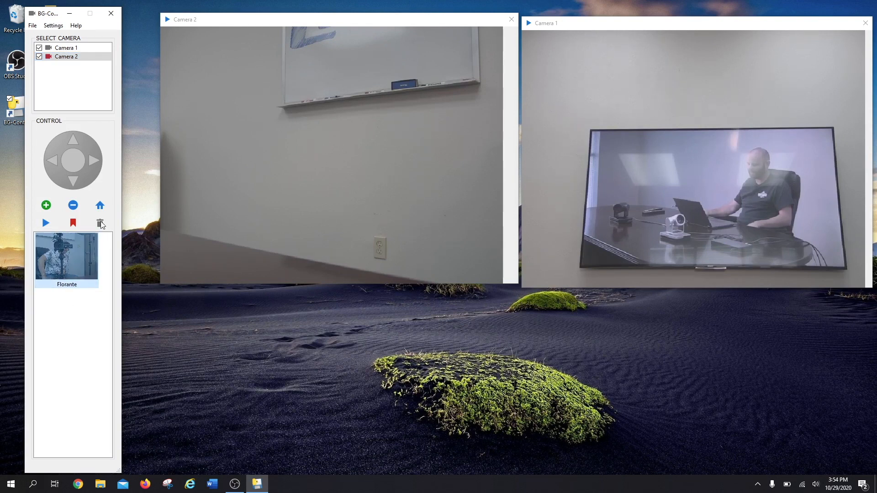
Delete the Florante preset and confirm the removal.
click(100, 223)
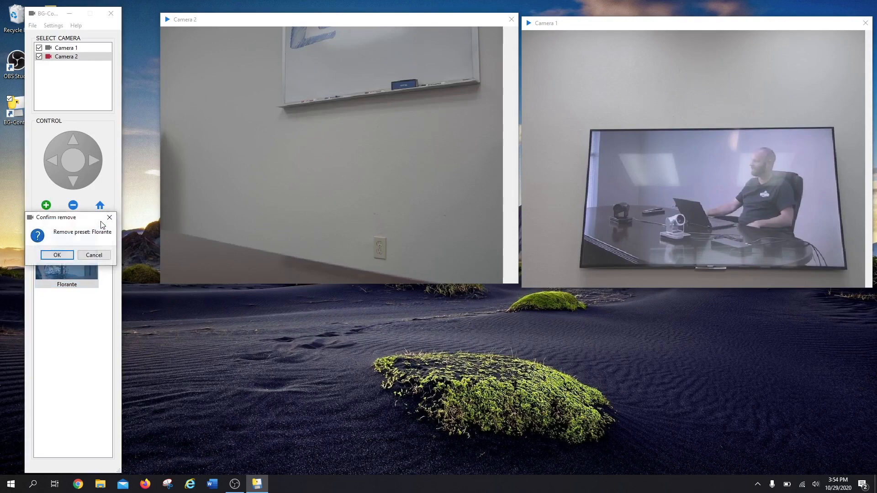
click(57, 255)
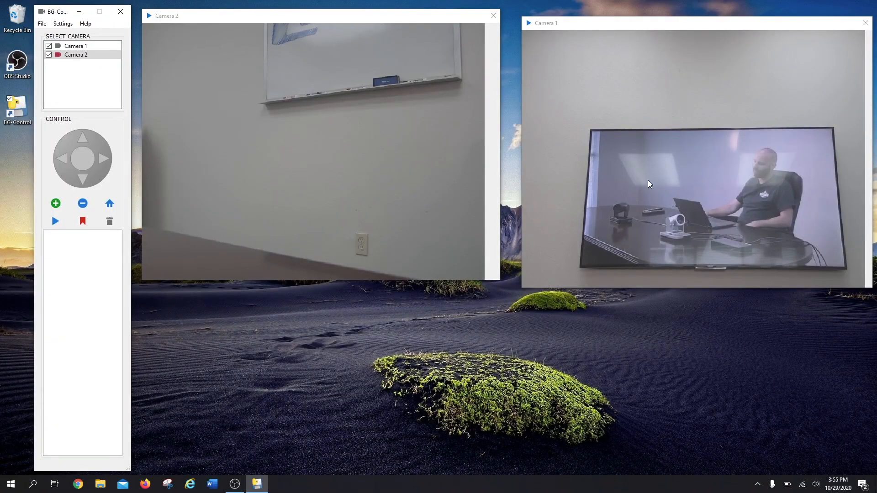
mouse_move(647, 176)
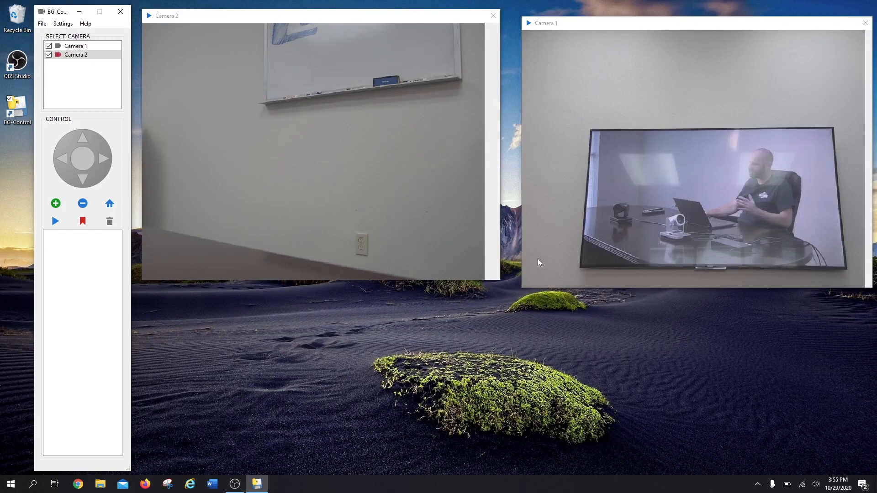
Uncheck Camera 2 and Camera 1 so their preview windows close.
click(77, 55)
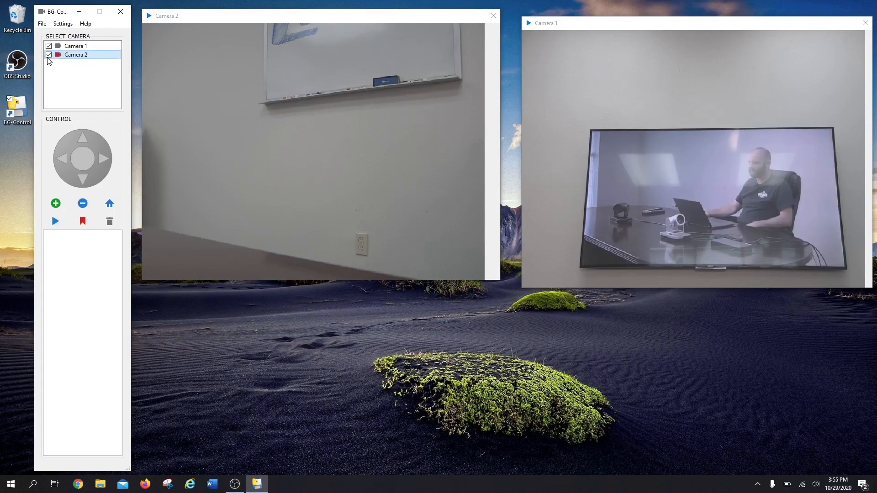
click(49, 45)
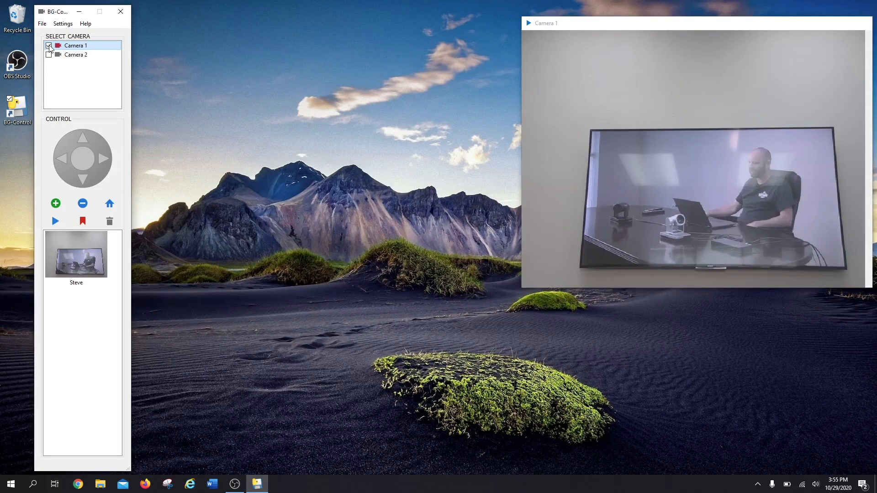
click(50, 45)
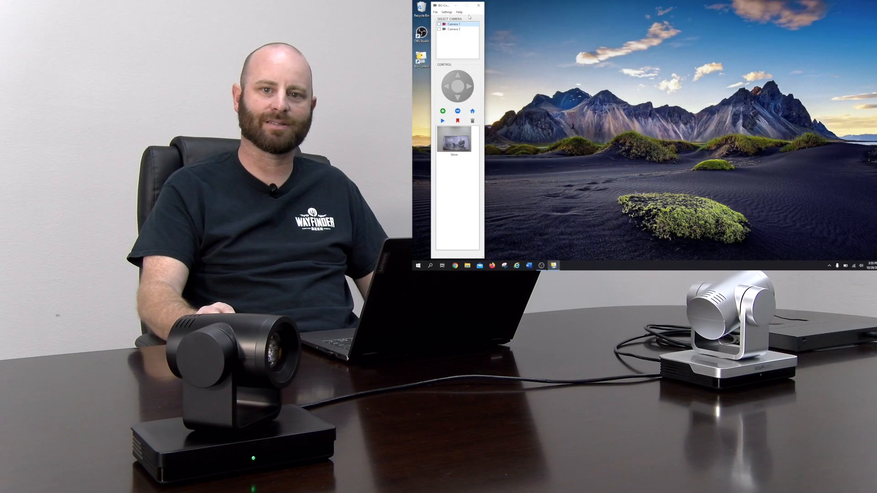
click(457, 22)
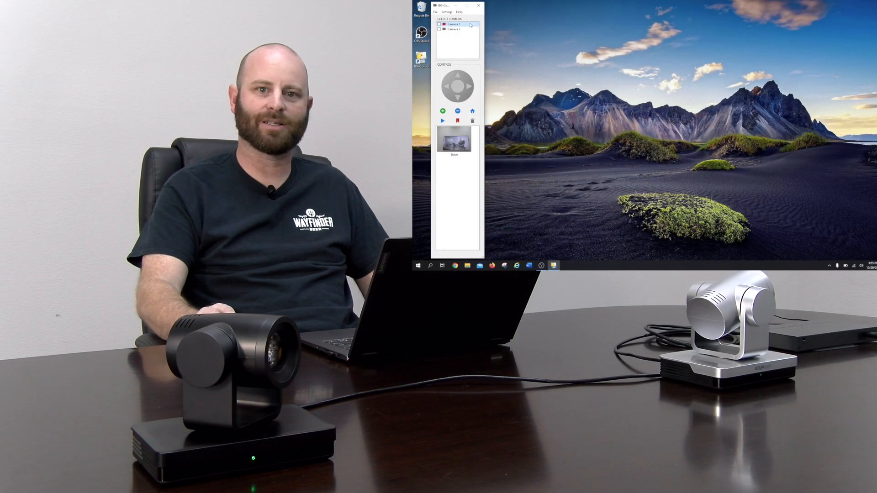